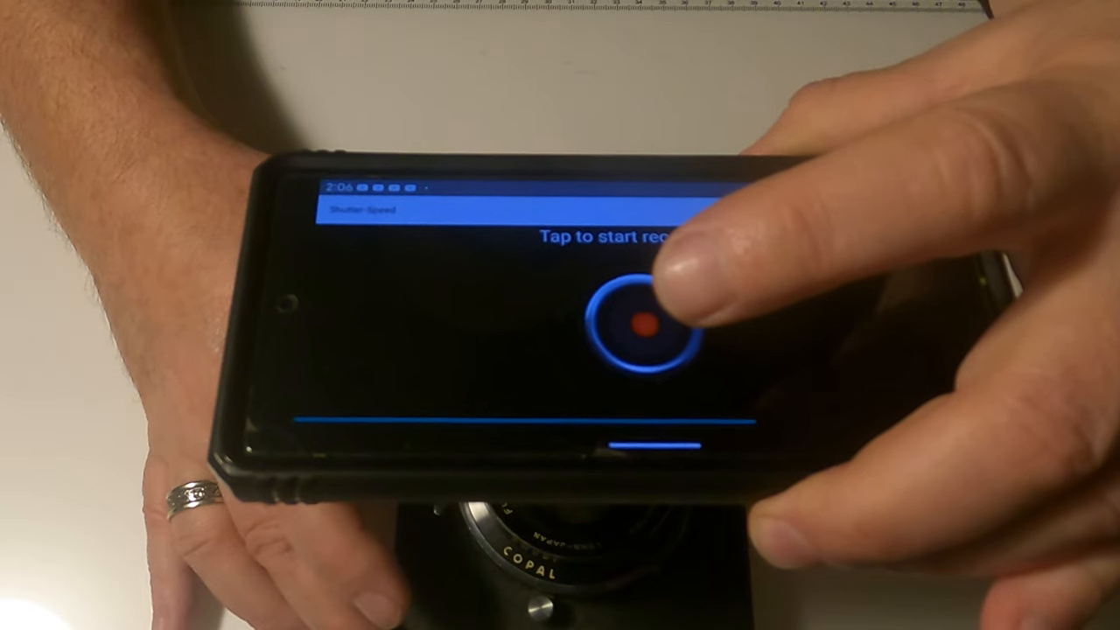
- Record the shutter's sound so the waveform shows the measured time and f-stop deviation
click(638, 329)
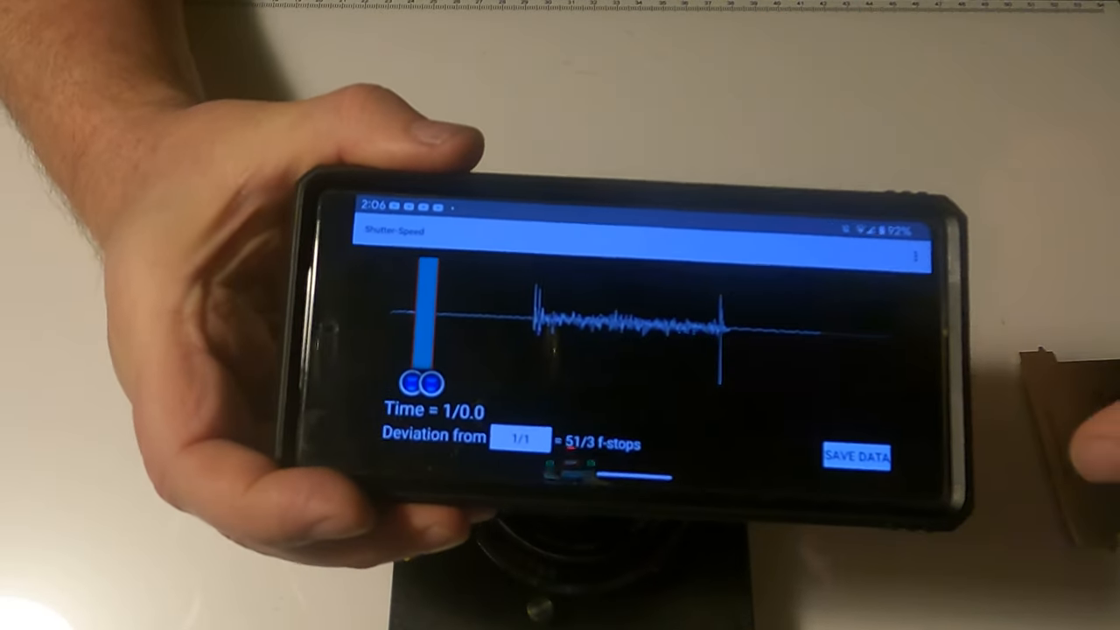